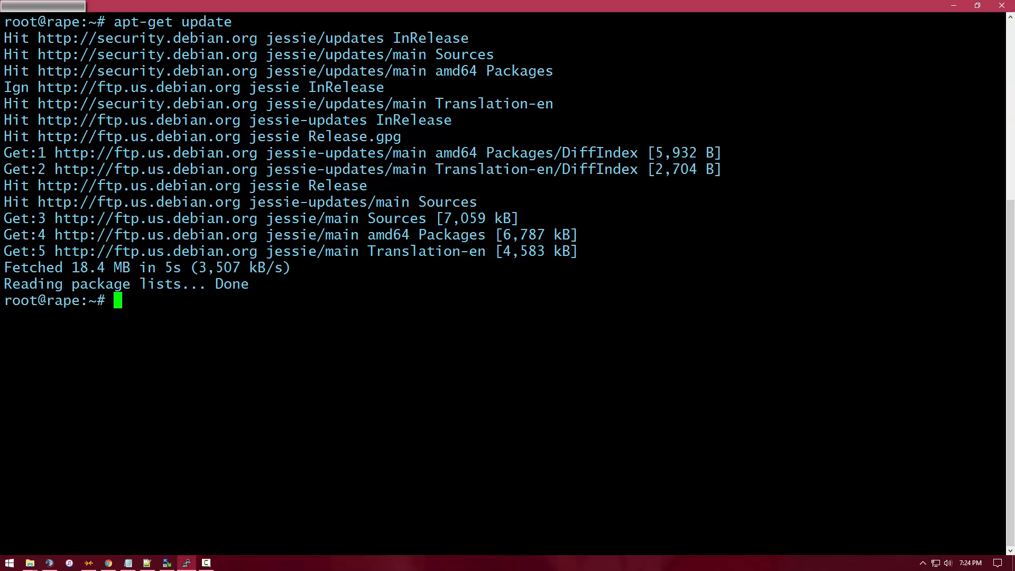
Run apt-get upgrade to bring the pending libcurl3-gnutls package up to date.
type("apt-get")
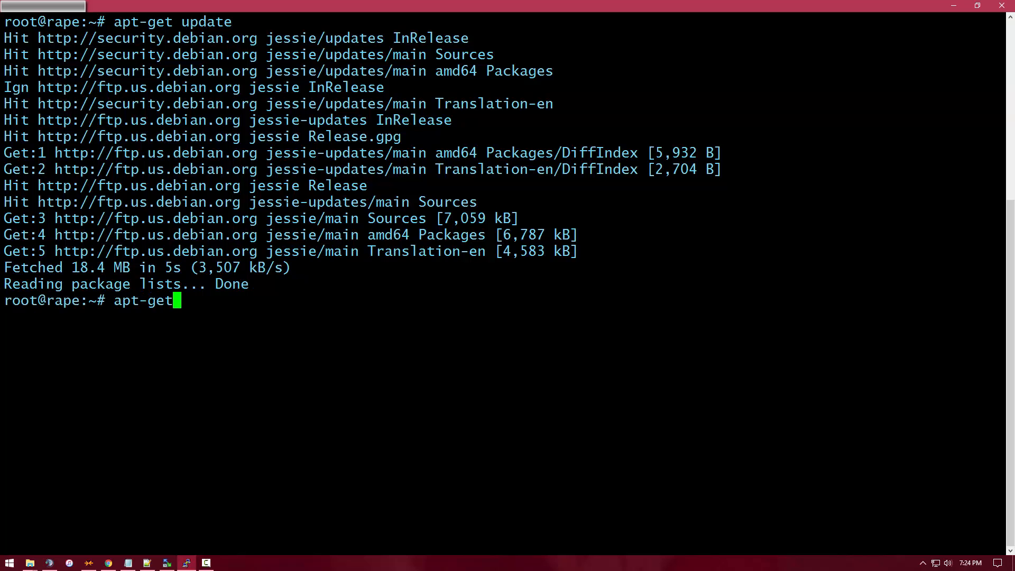
type("upgrade")
type("Y")
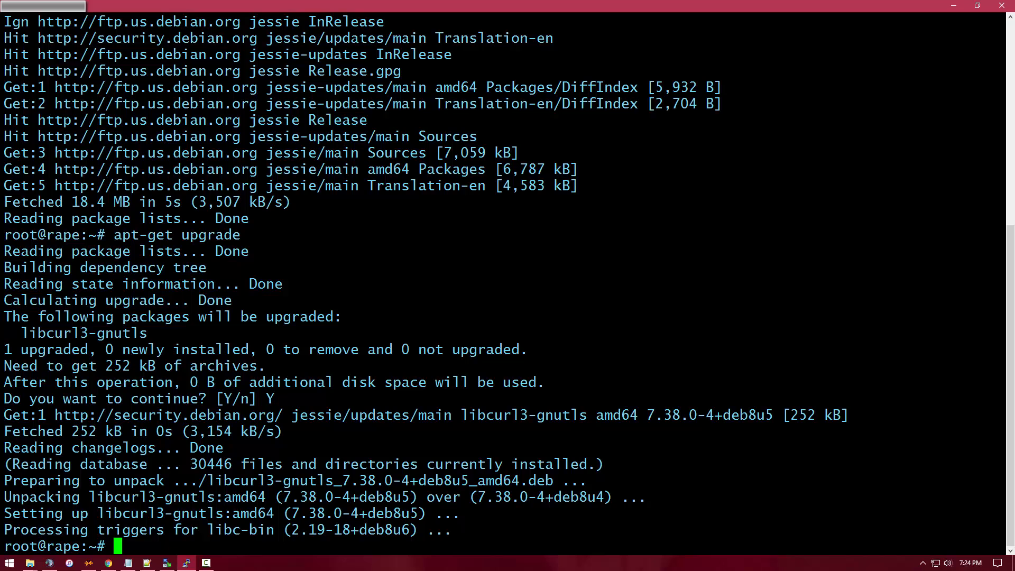
Install mysql-server 5.5 with apt-get and enter a MySQL root password in the setup dialog.
type("apt-ge")
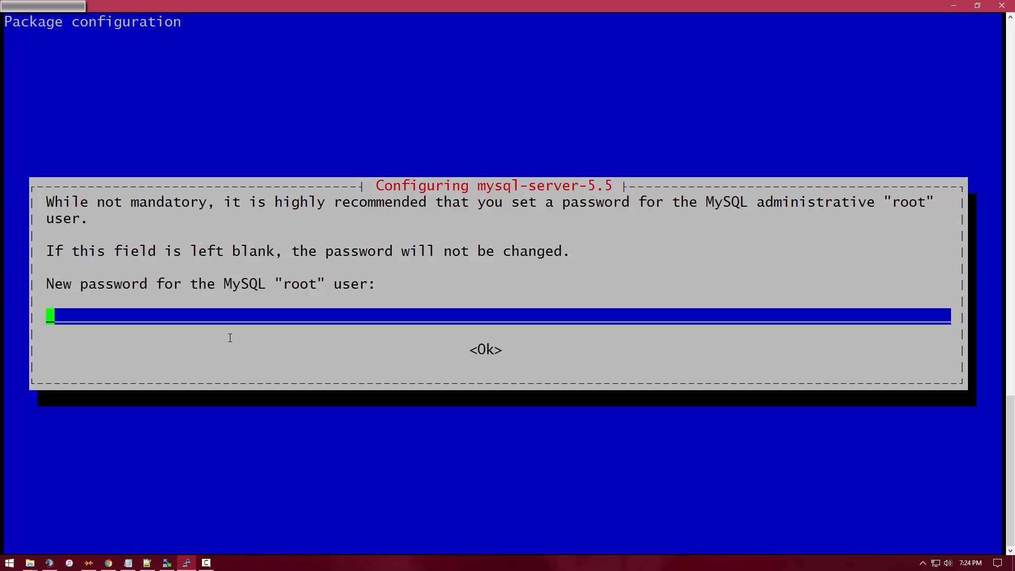
type("***")
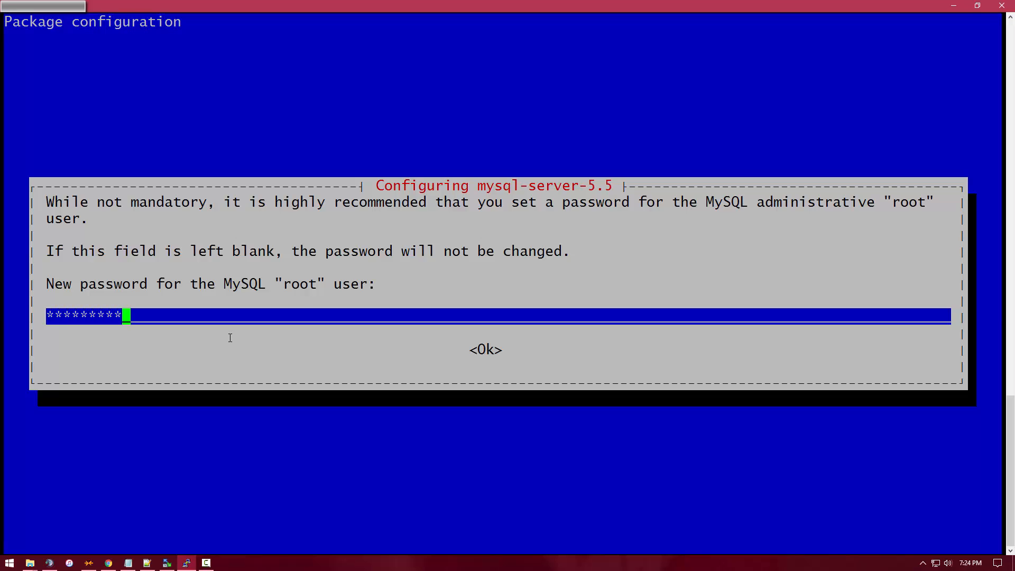
left_click(485, 350)
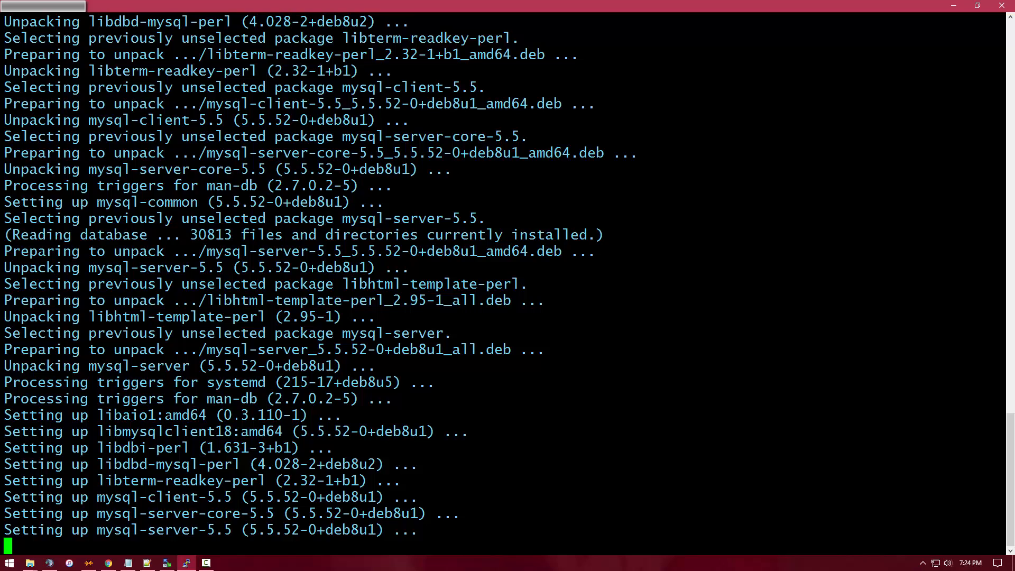
Follow the mysql-server setup output until mysqld starts and the prompt returns.
scroll("down", 3)
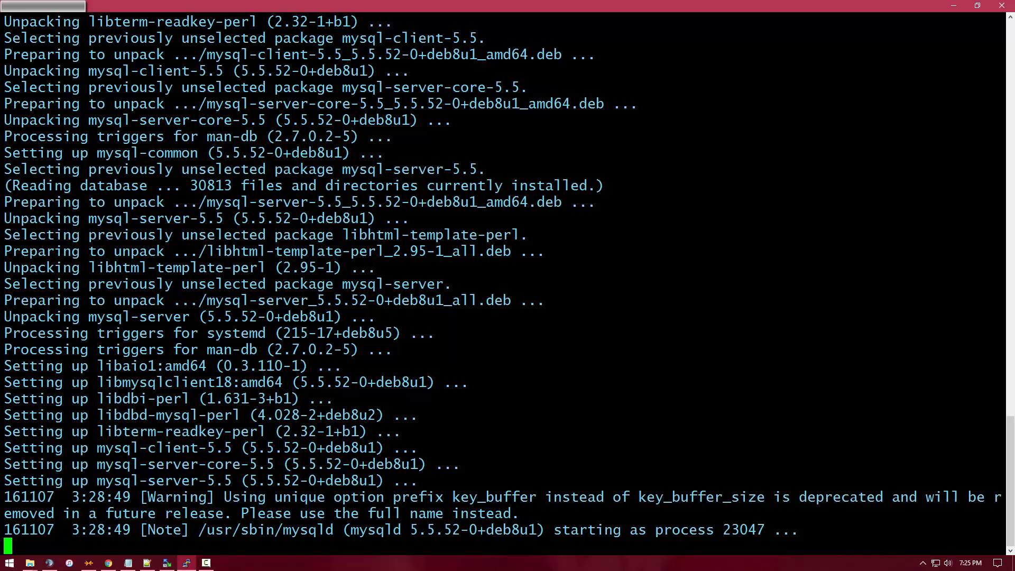
scroll("down", 3)
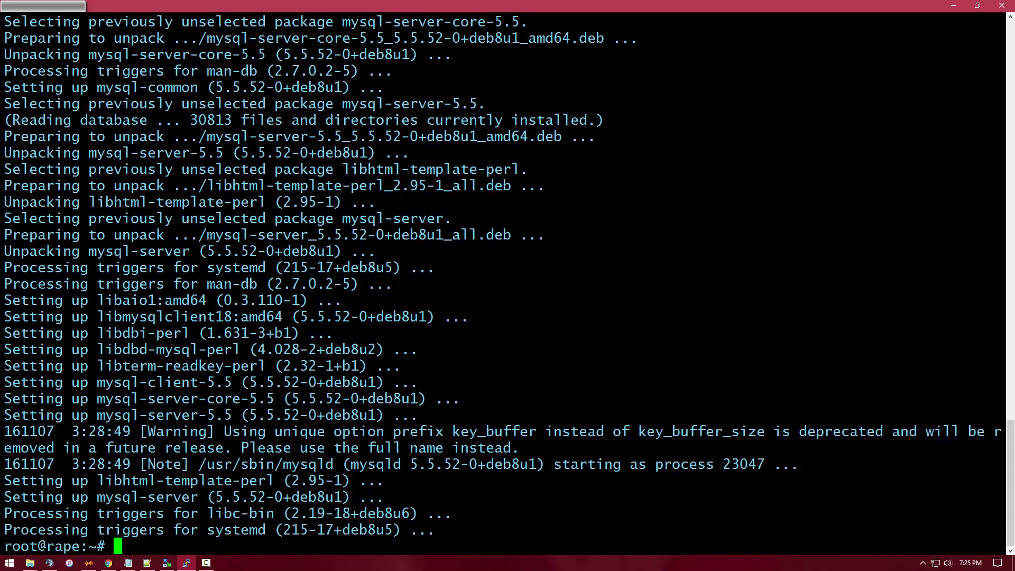
Run mysql_secure_installation, enter the root password and keep it unchanged.
type("my")
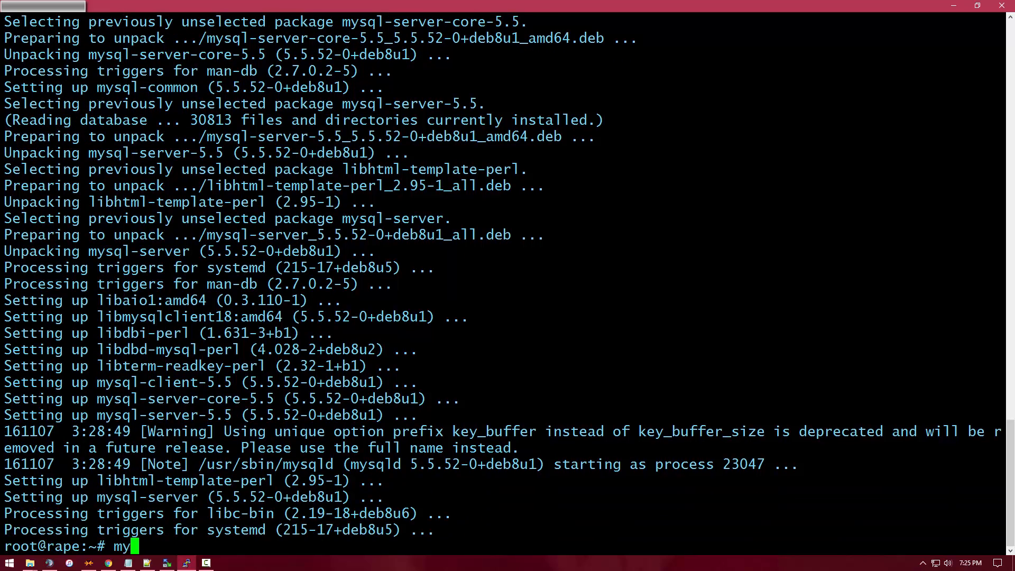
type("sql_se")
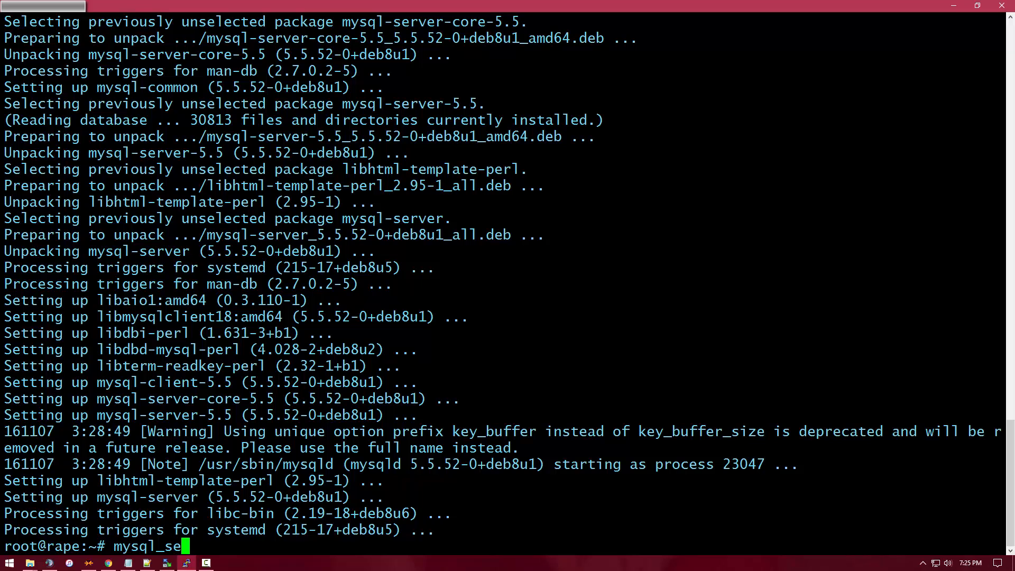
type("cure_installation")
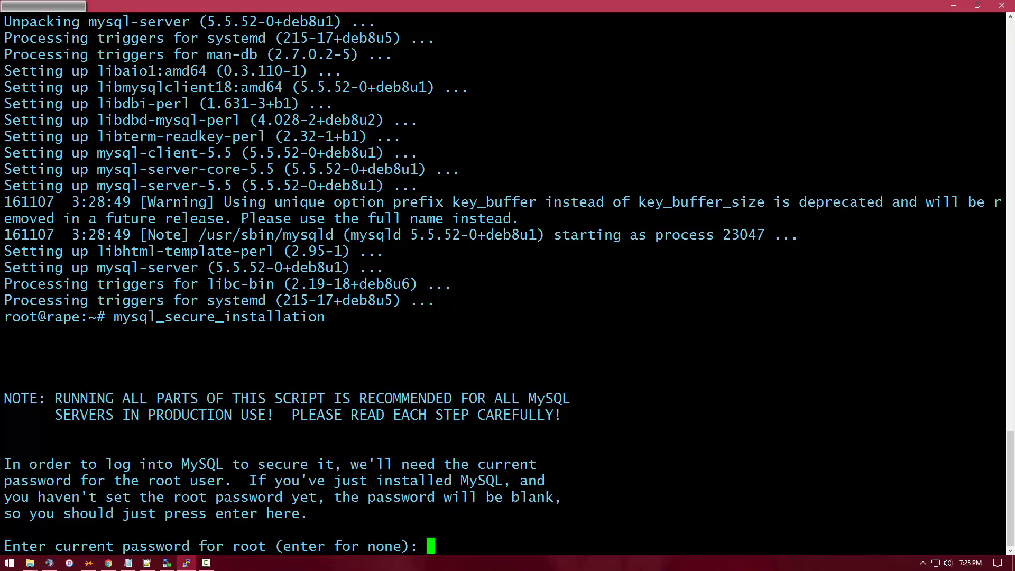
key("enter")
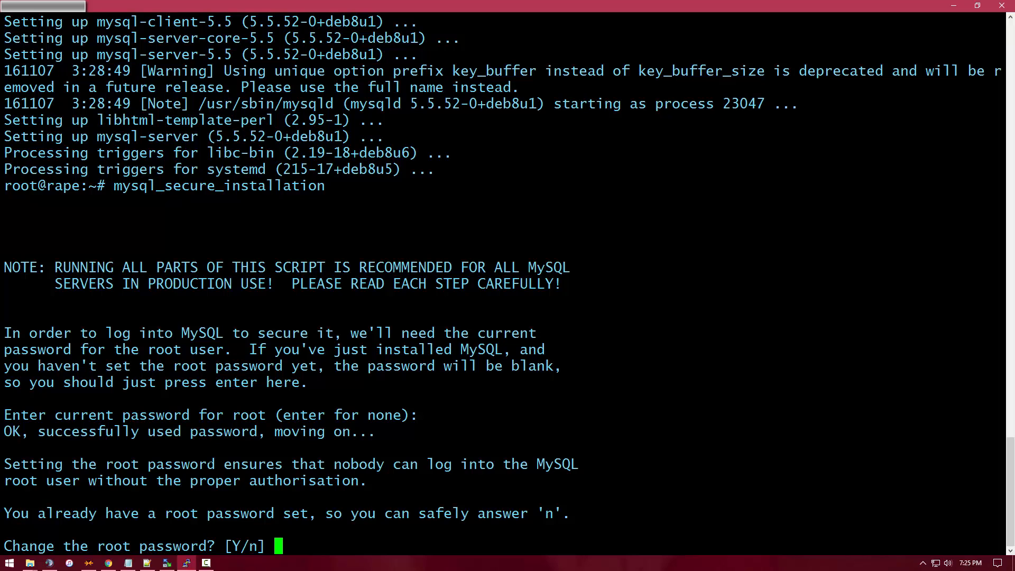
type("n")
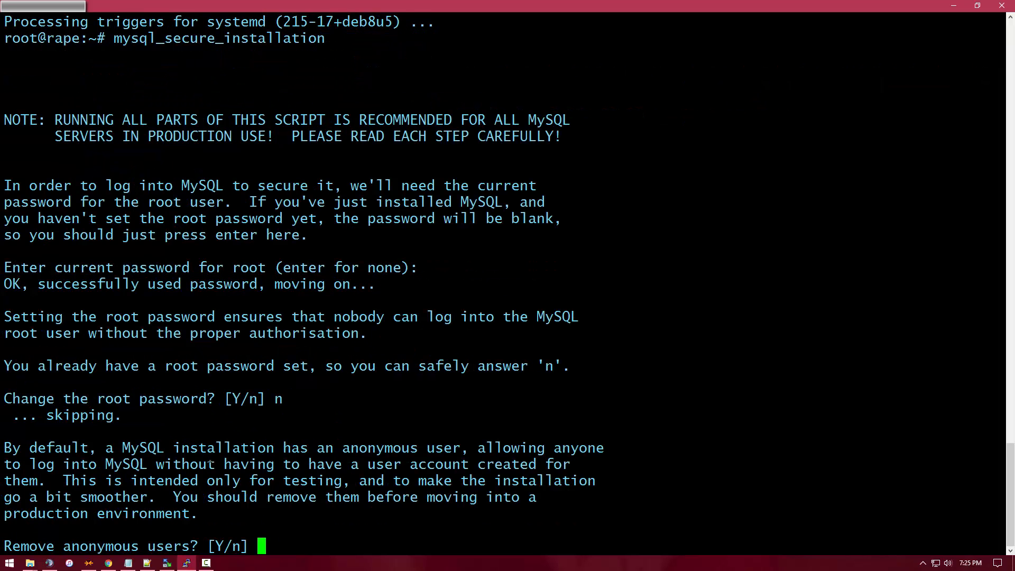
Remove anonymous users, disallow remote root login, drop the test database and reload privileges.
type("Y")
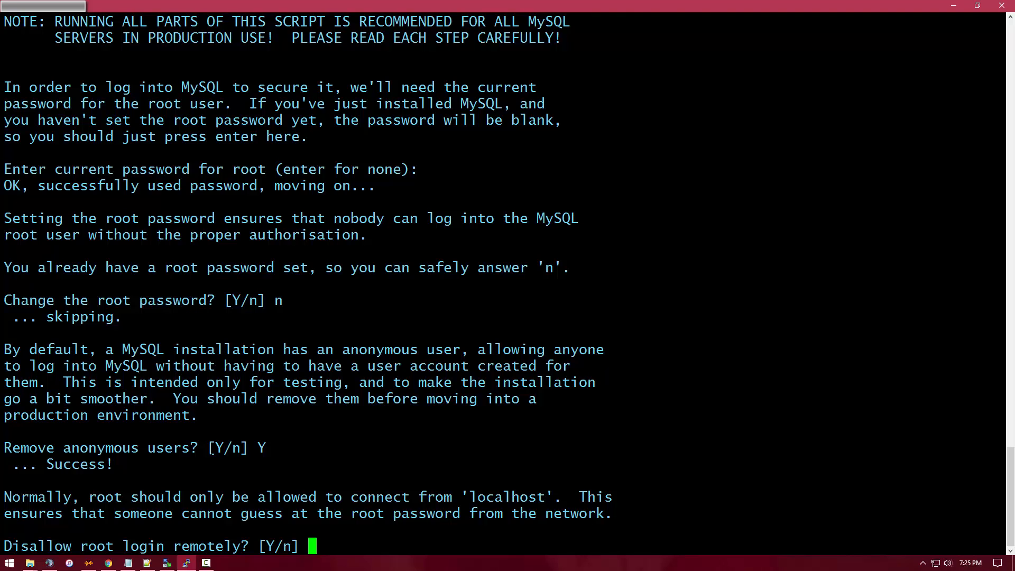
type("Y")
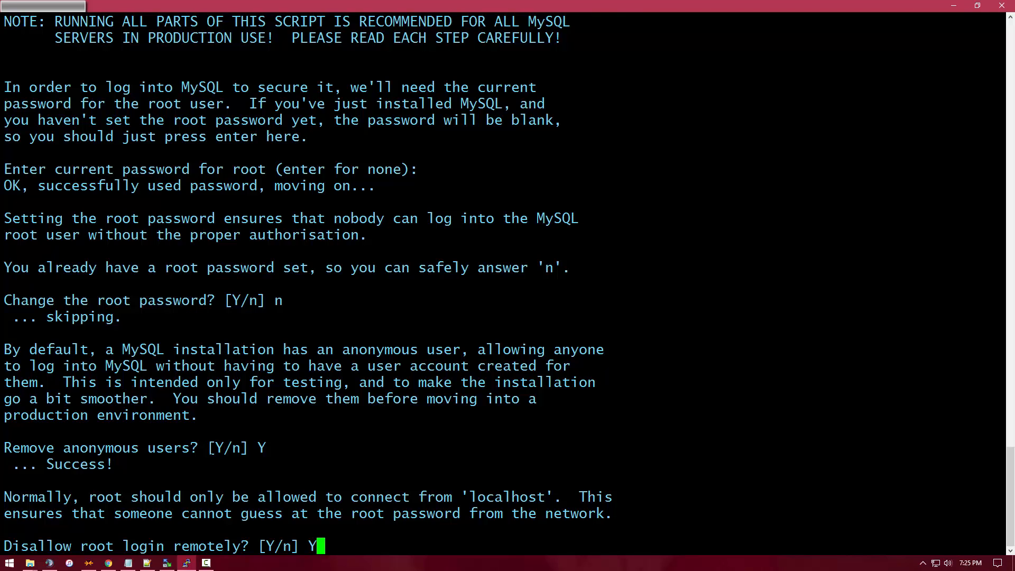
key("enter")
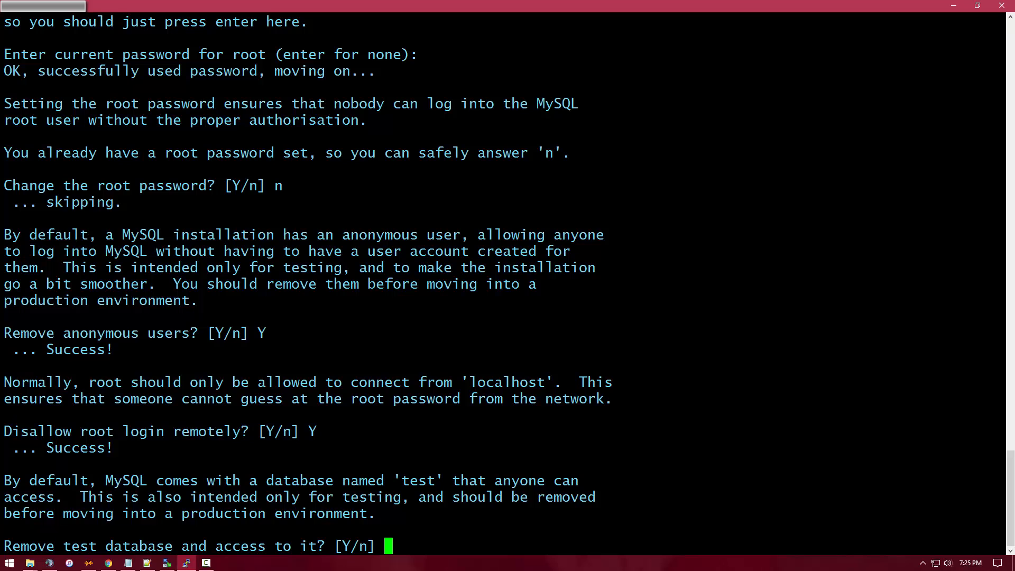
type("Y")
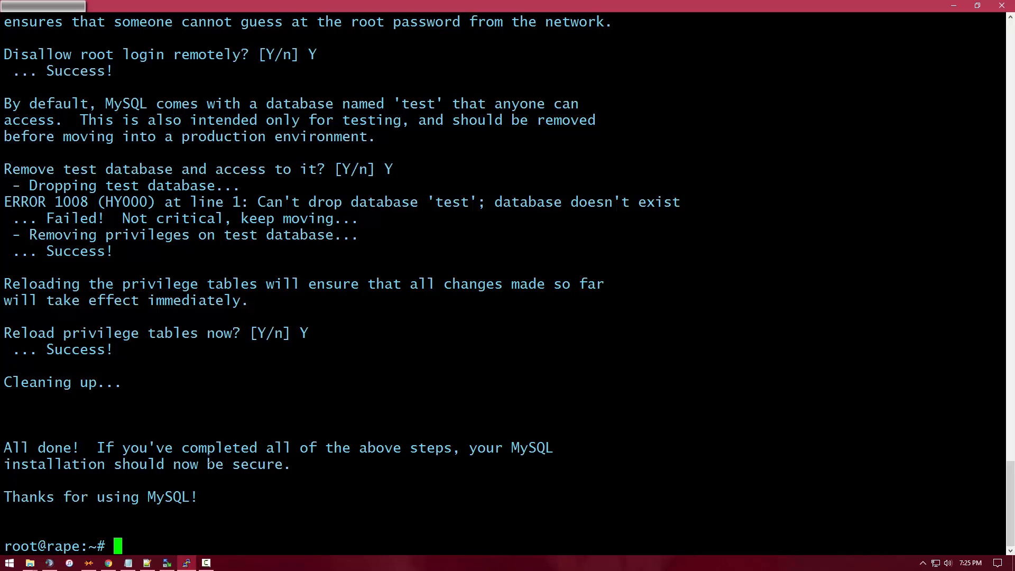
type("apt-get")
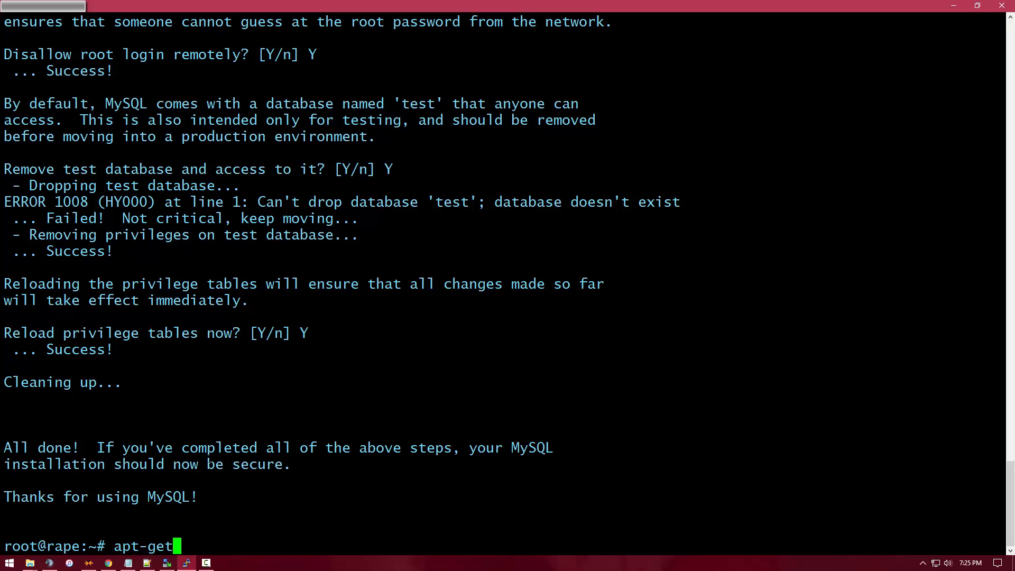
Install php5, php-pear and php5-mysql with apt-get and let the setup finish.
type("install php5 php")
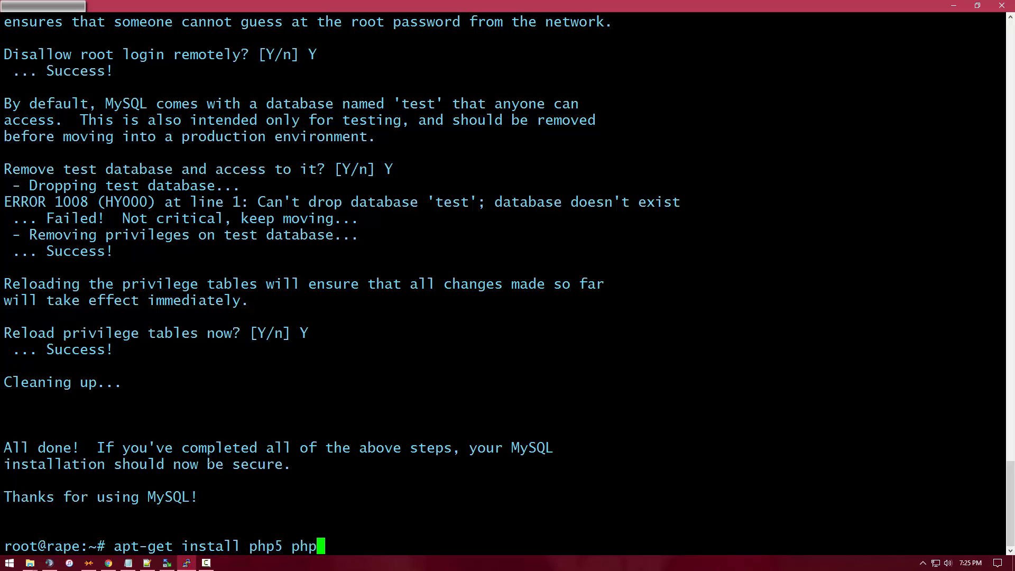
type("-phear")
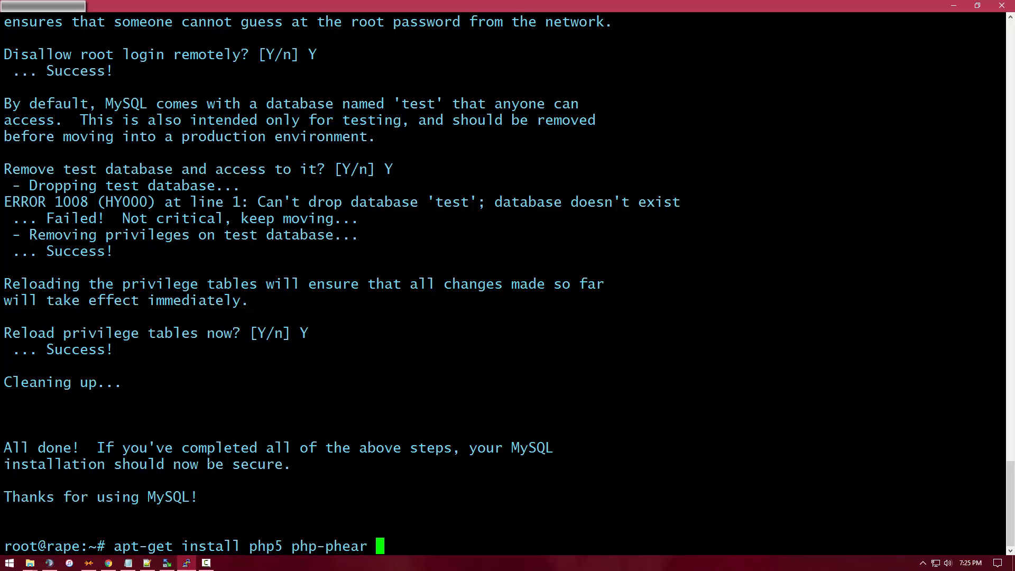
type("php5-")
type("Y")
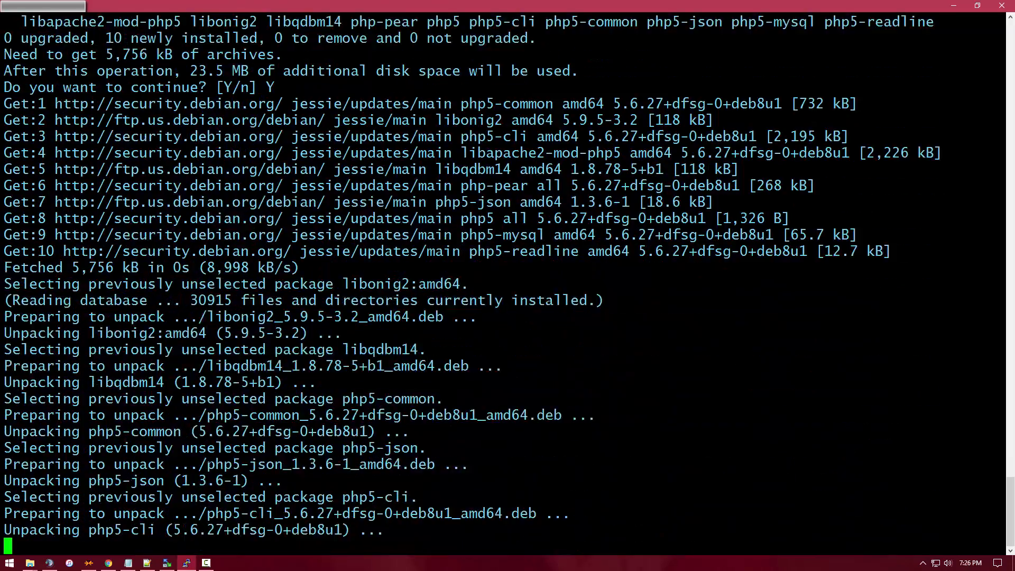
scroll("down", 3)
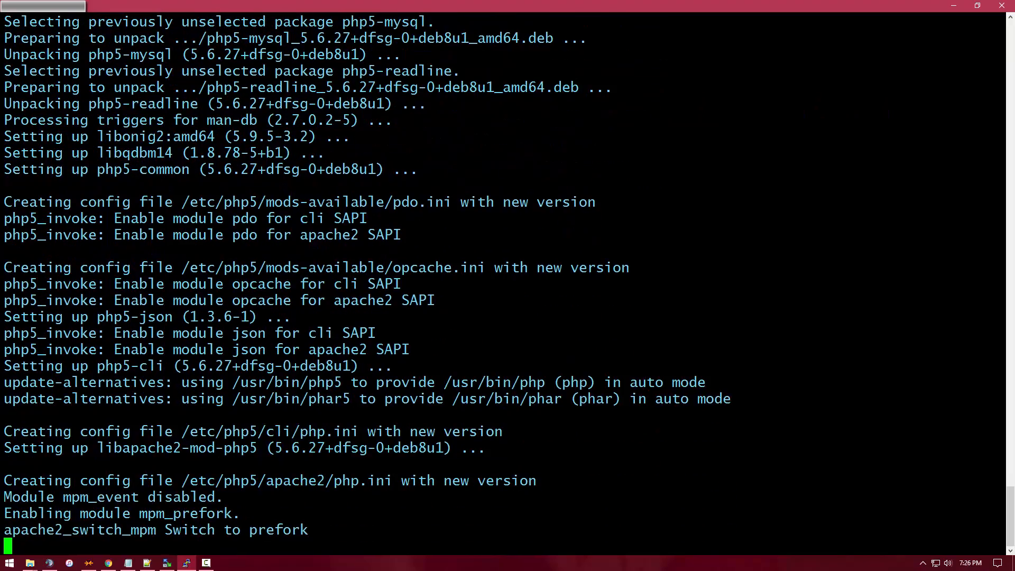
scroll("down", 3)
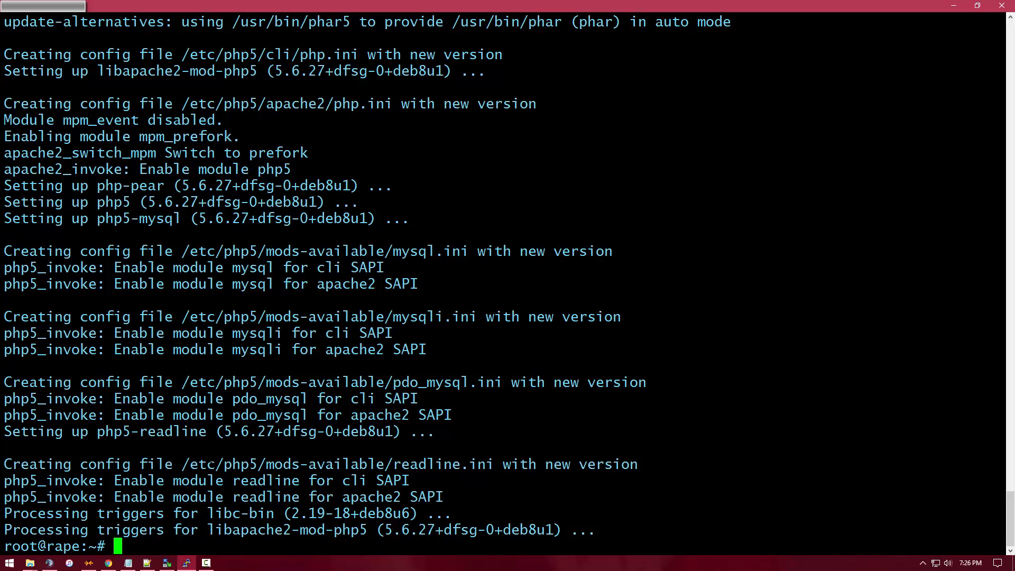
Restart apache2 and create an empty magic.php in /var/www/html with touch.
type("service apache2 restart")
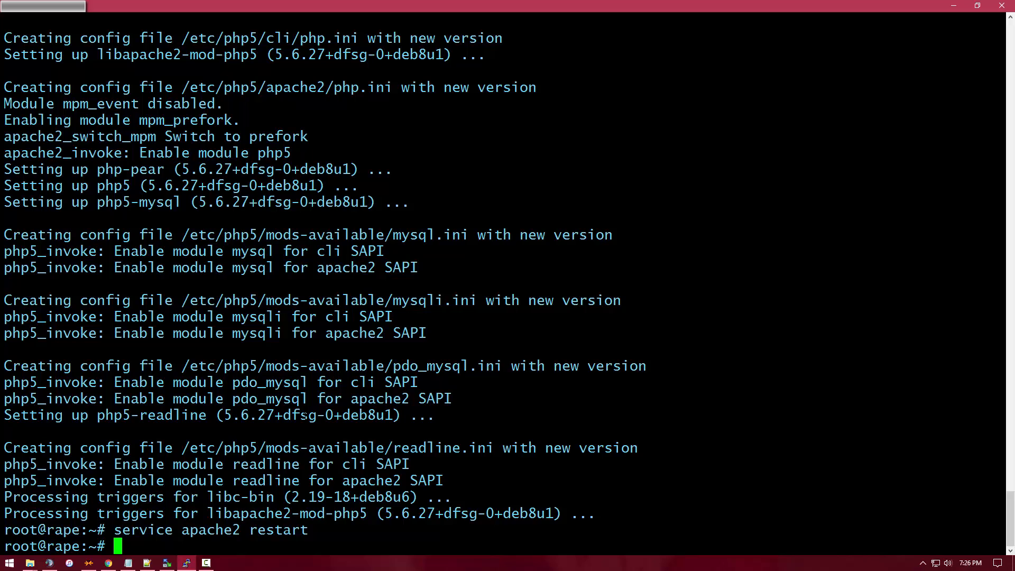
type("cd /var/www/html/")
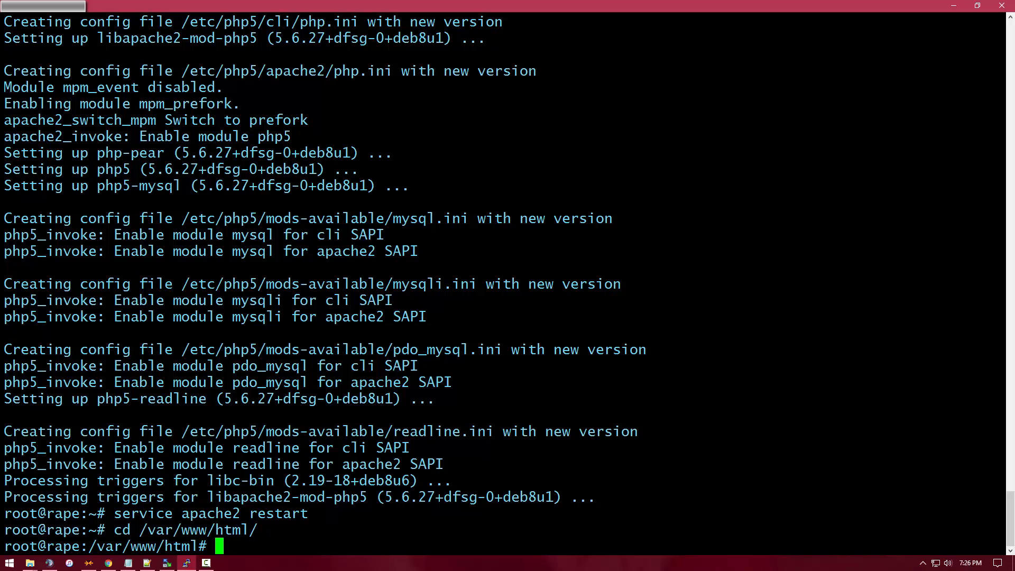
type("touch")
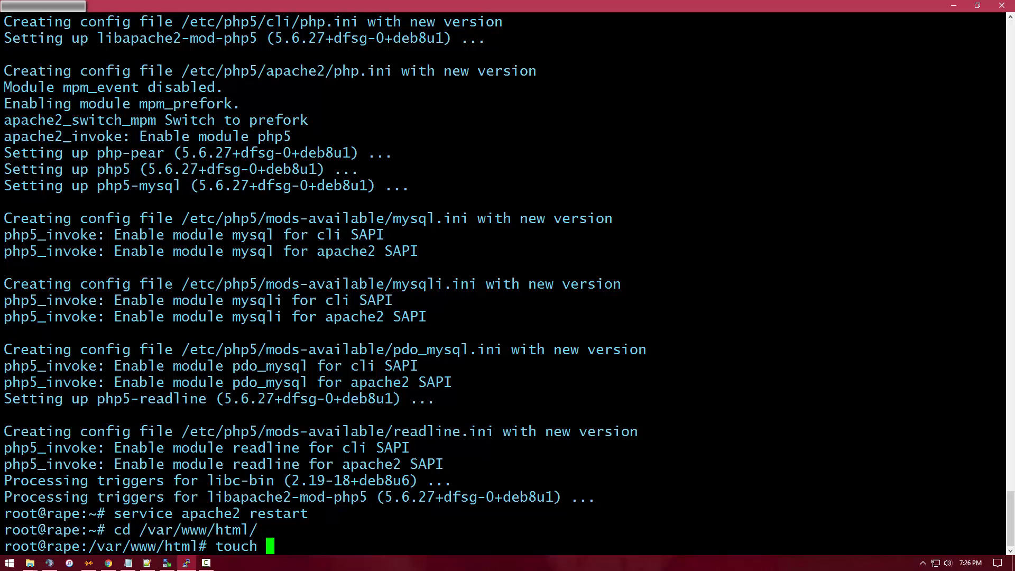
type("magic.php")
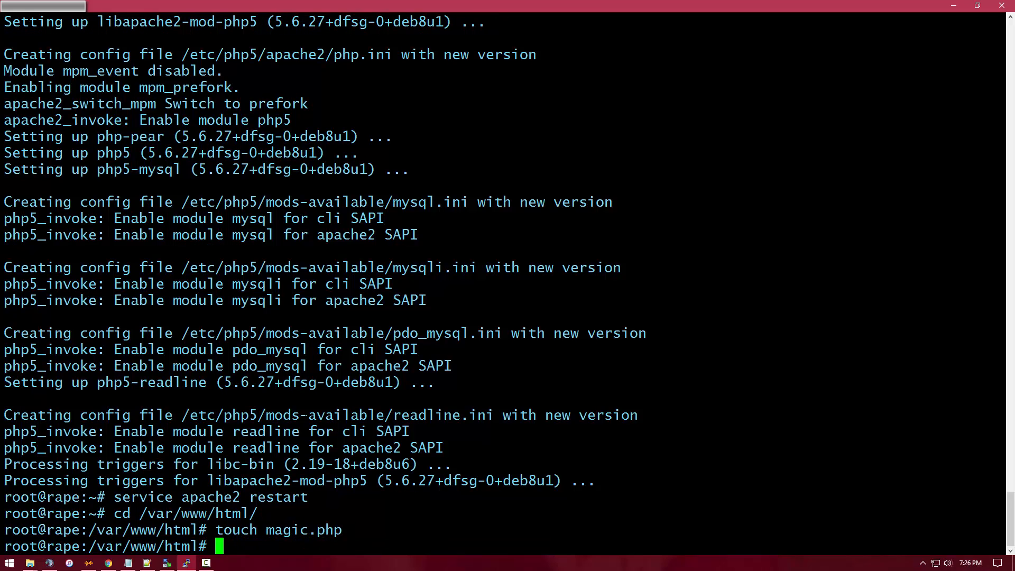
type("nano m")
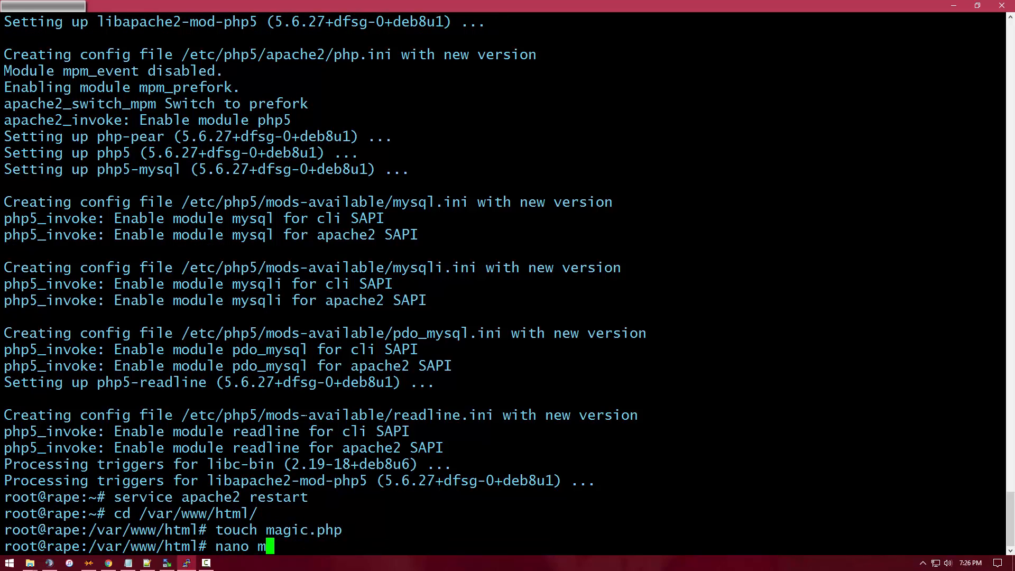
Open magic.php in nano and write a PHP script that echoes 5+5.
key("enter")
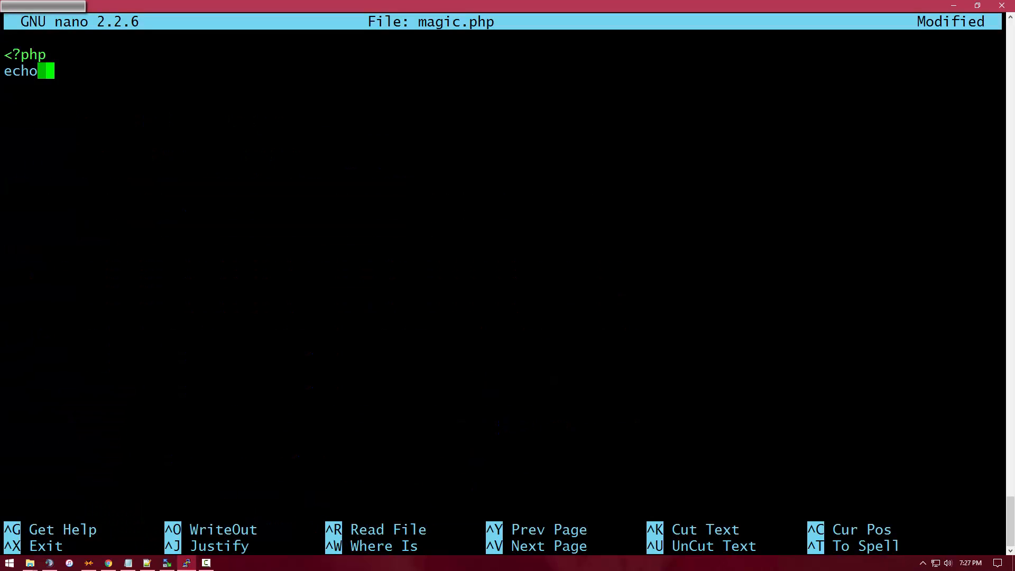
type("5+5;")
left_click(503, 87)
type("?>")
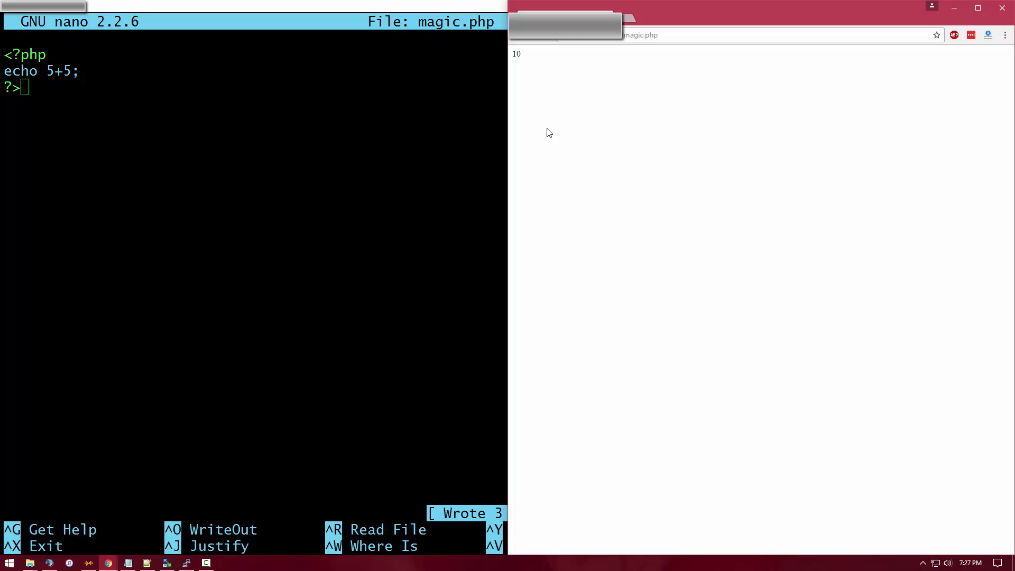
mouse_move(549, 137)
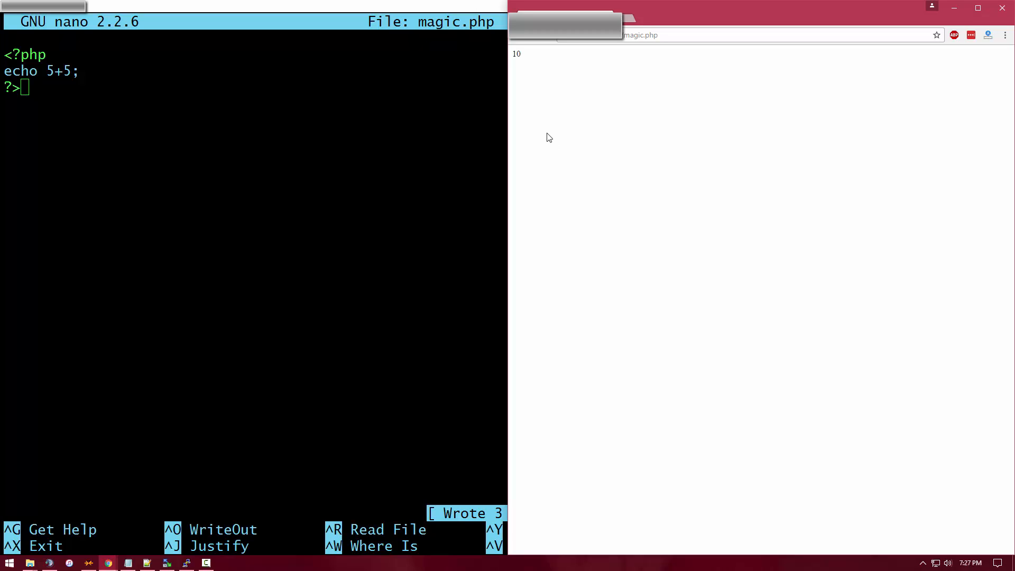
mouse_move(571, 166)
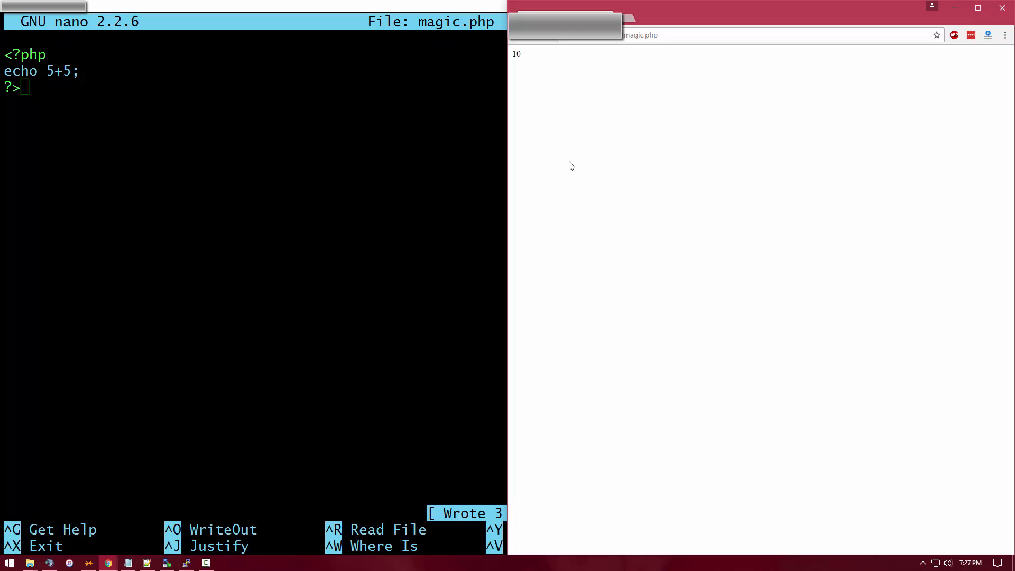